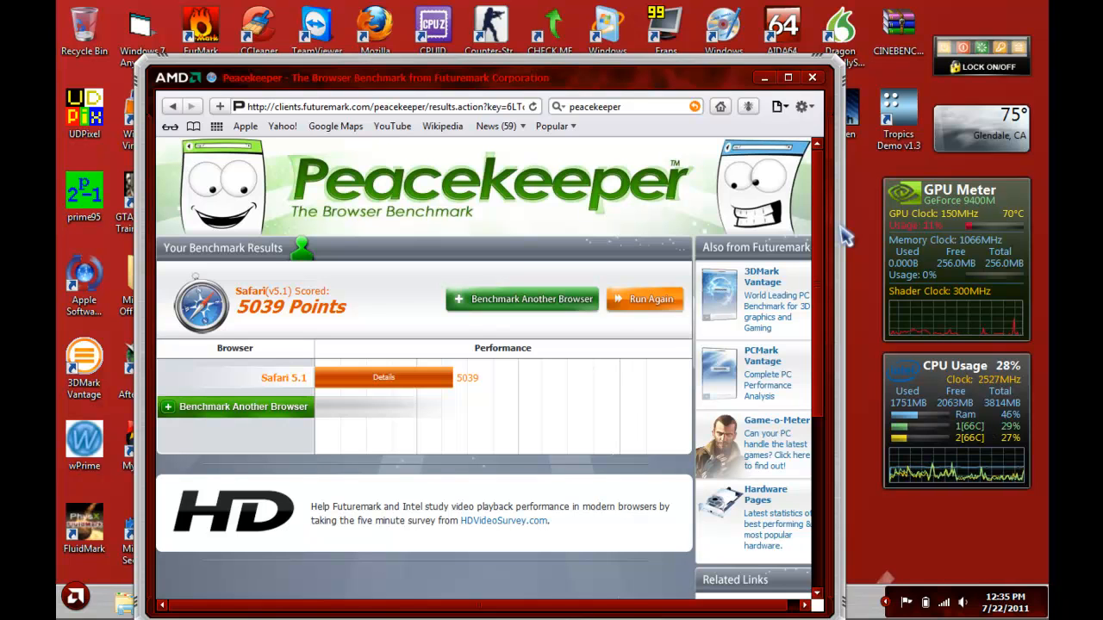
pyautogui.moveTo(386, 334)
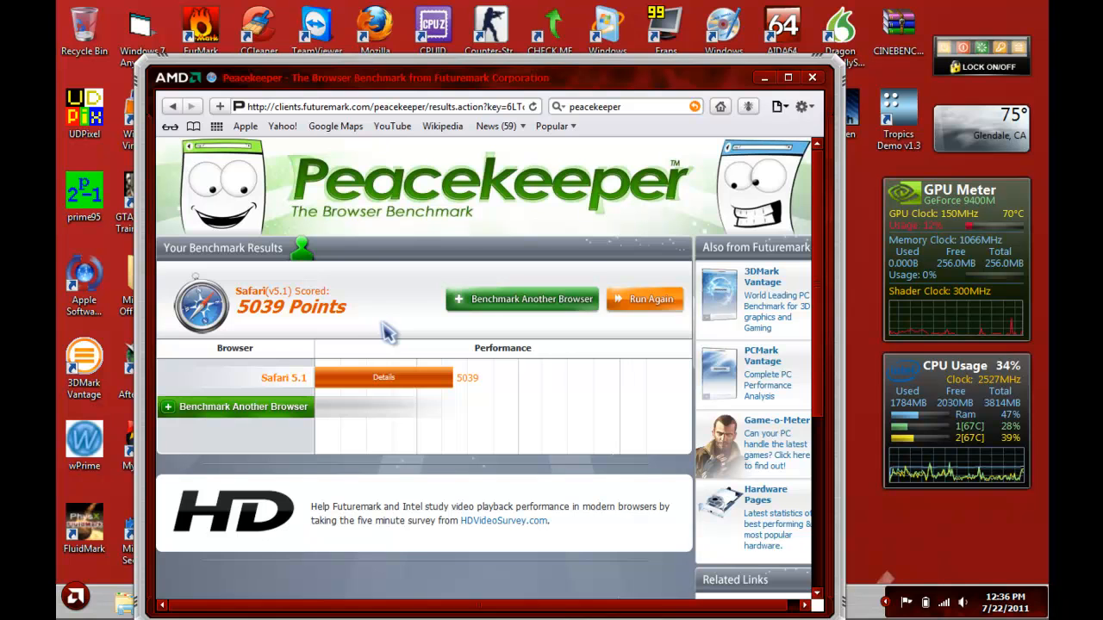
pyautogui.moveTo(313, 274)
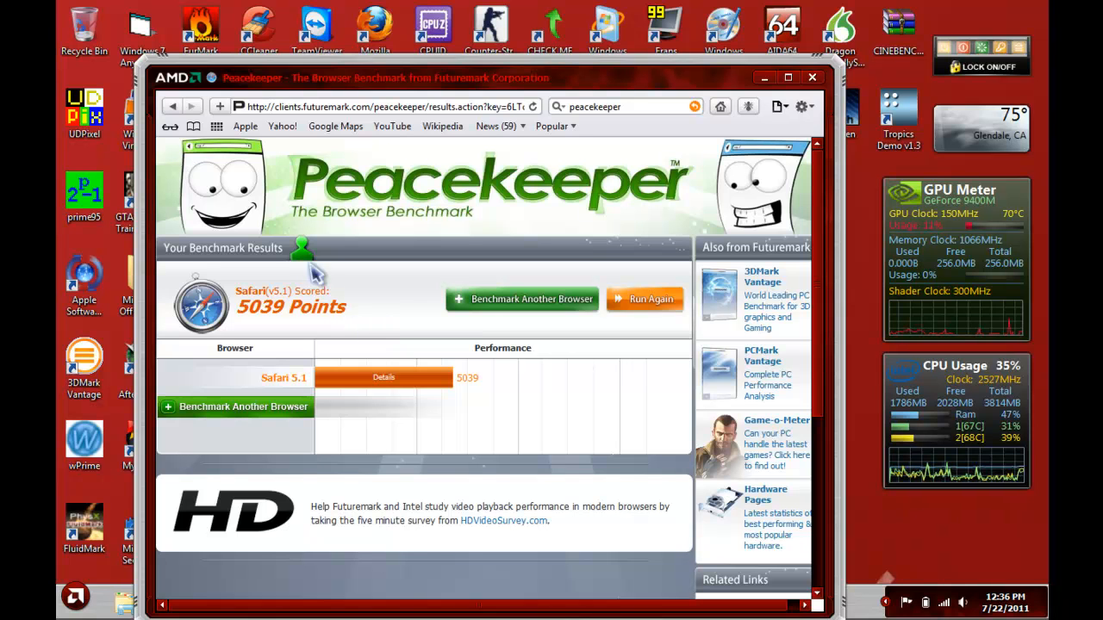
pyautogui.moveTo(331, 266)
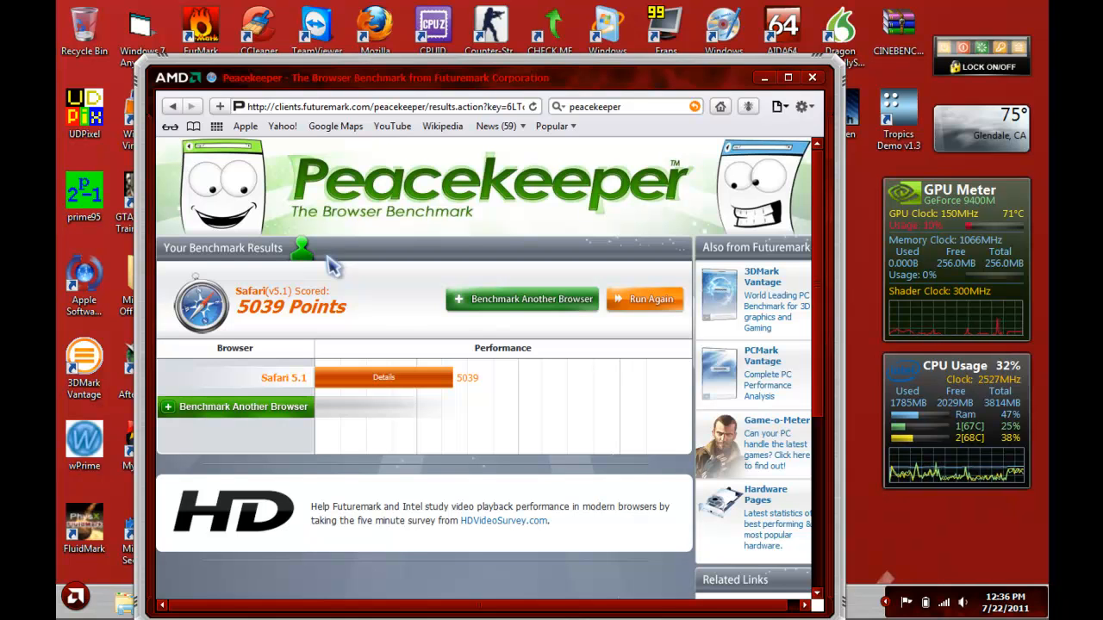
pyautogui.moveTo(427, 279)
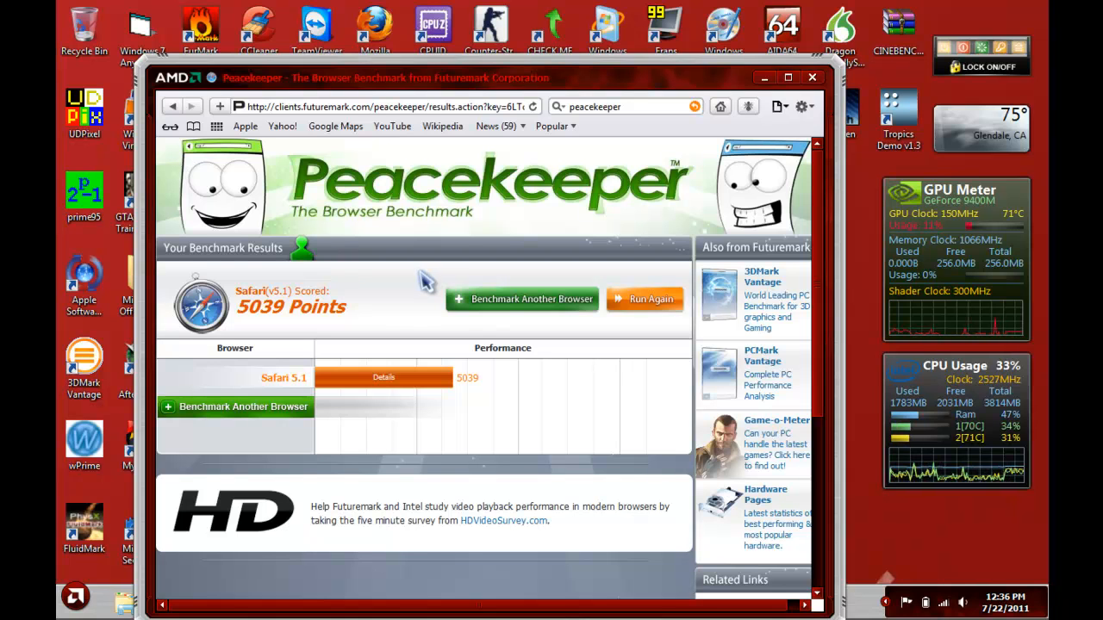
pyautogui.moveTo(383, 307)
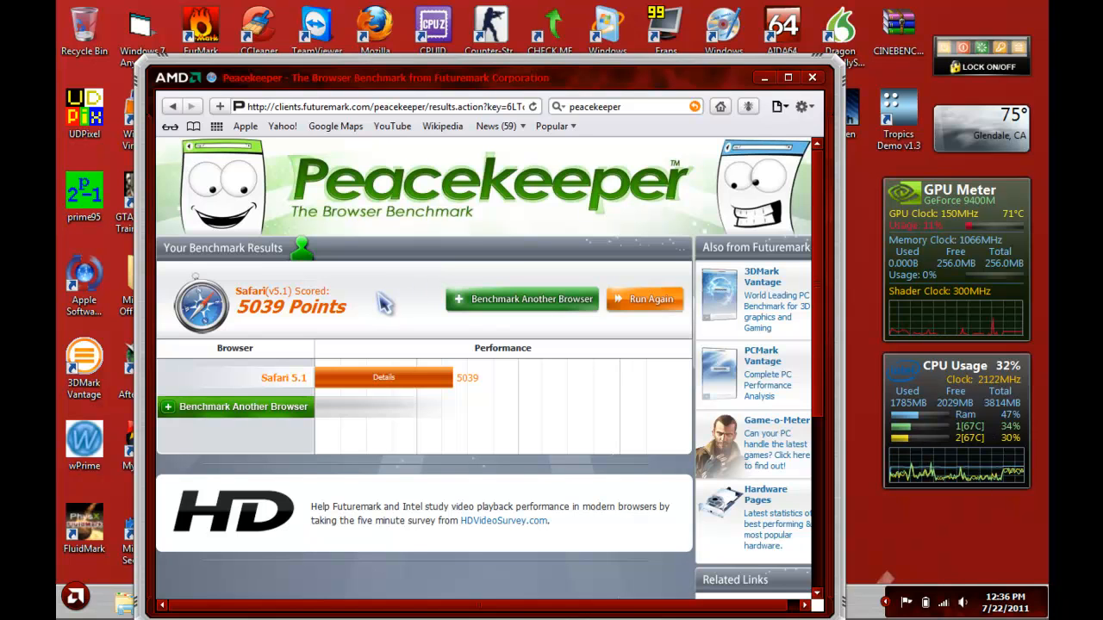
pyautogui.moveTo(351, 324)
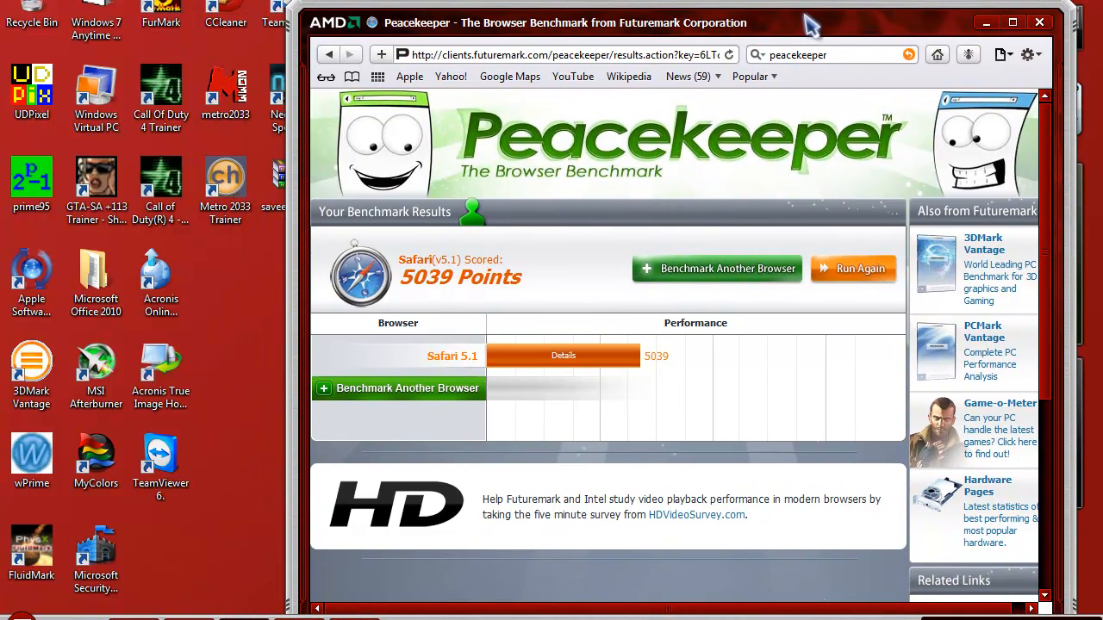
pyautogui.moveTo(679, 360)
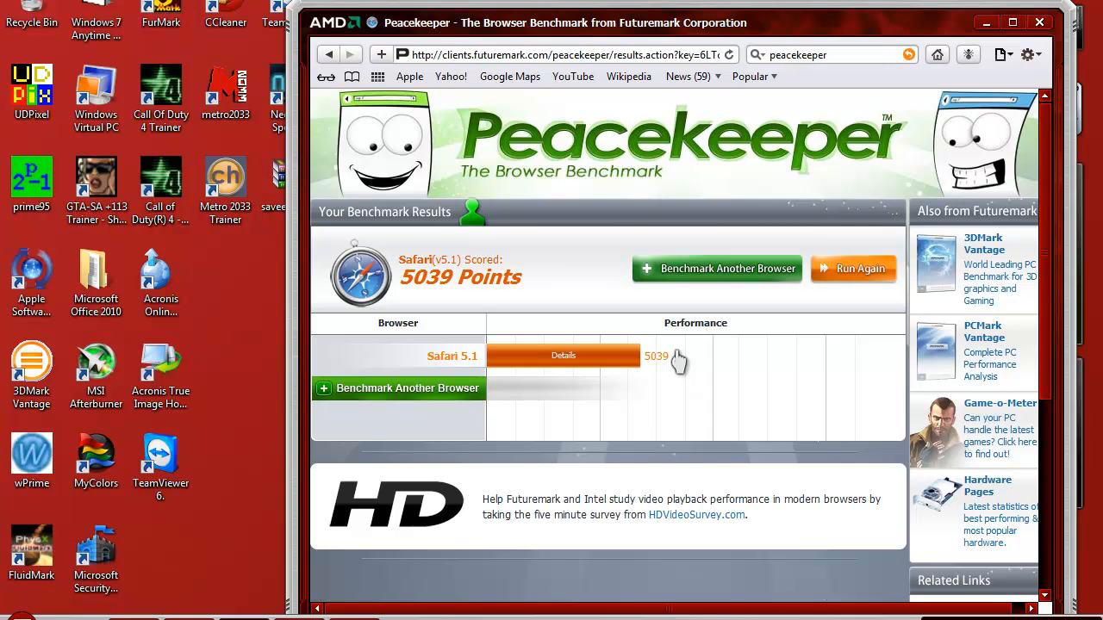
pyautogui.moveTo(589, 376)
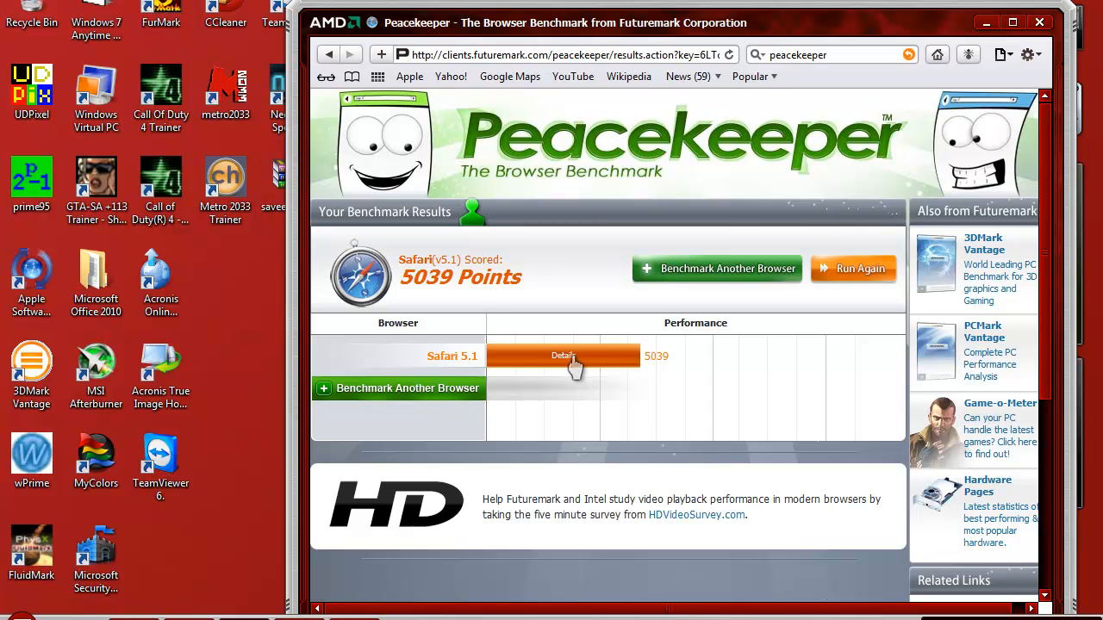
pyautogui.moveTo(586, 359)
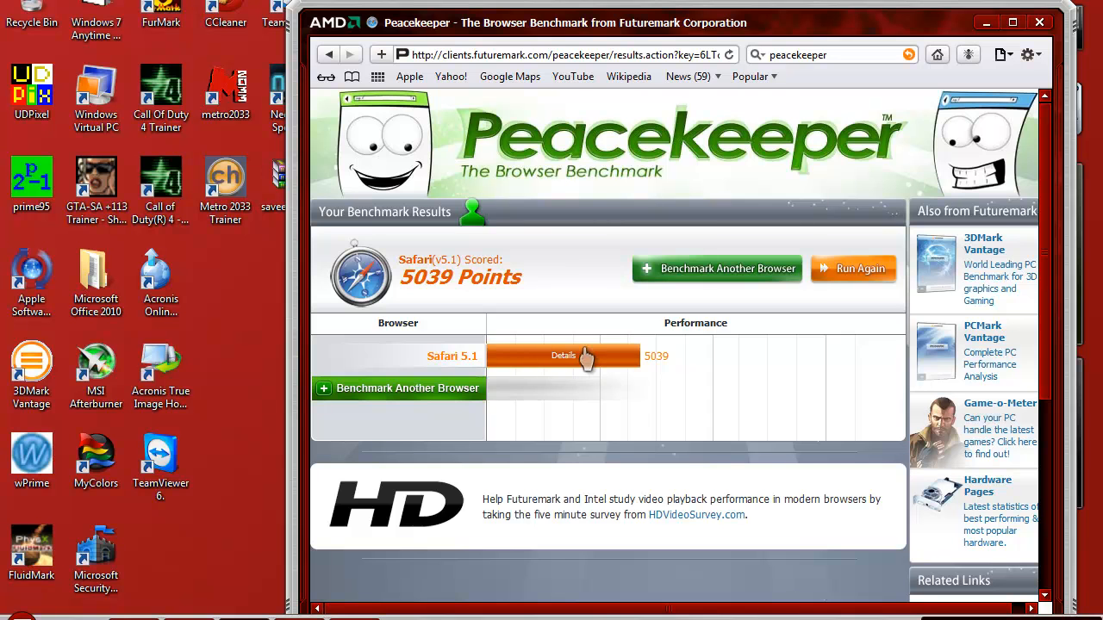
# Show Safari 5.1's Result Details breakdown of the 5039-point score, dismiss it, then reopen it
pyautogui.click(562, 355)
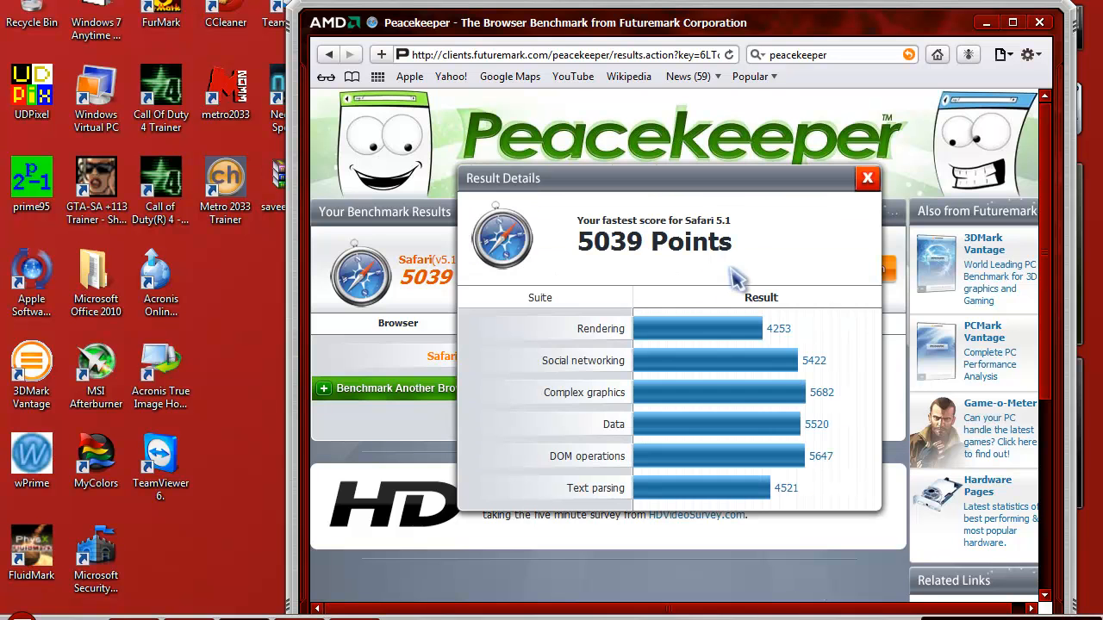
pyautogui.moveTo(784, 242)
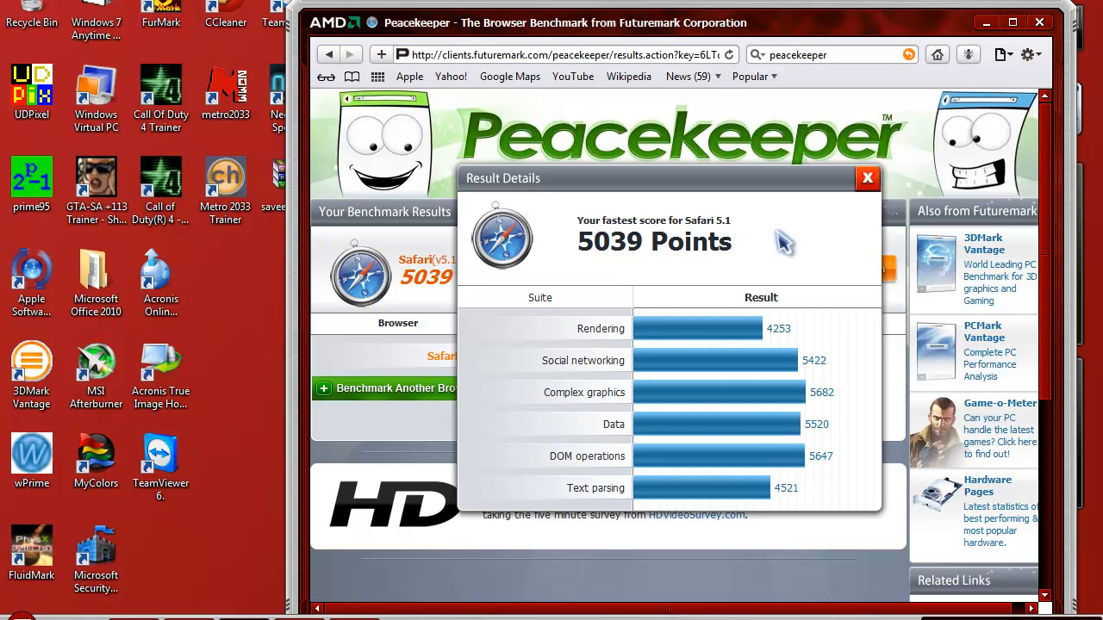
pyautogui.moveTo(724, 376)
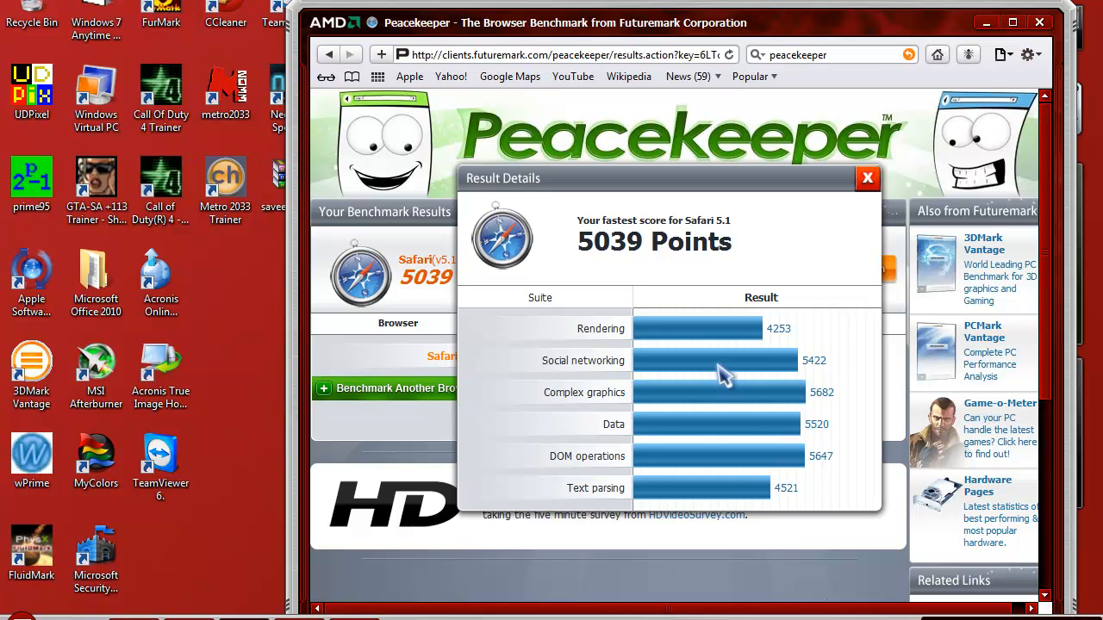
pyautogui.moveTo(795, 215)
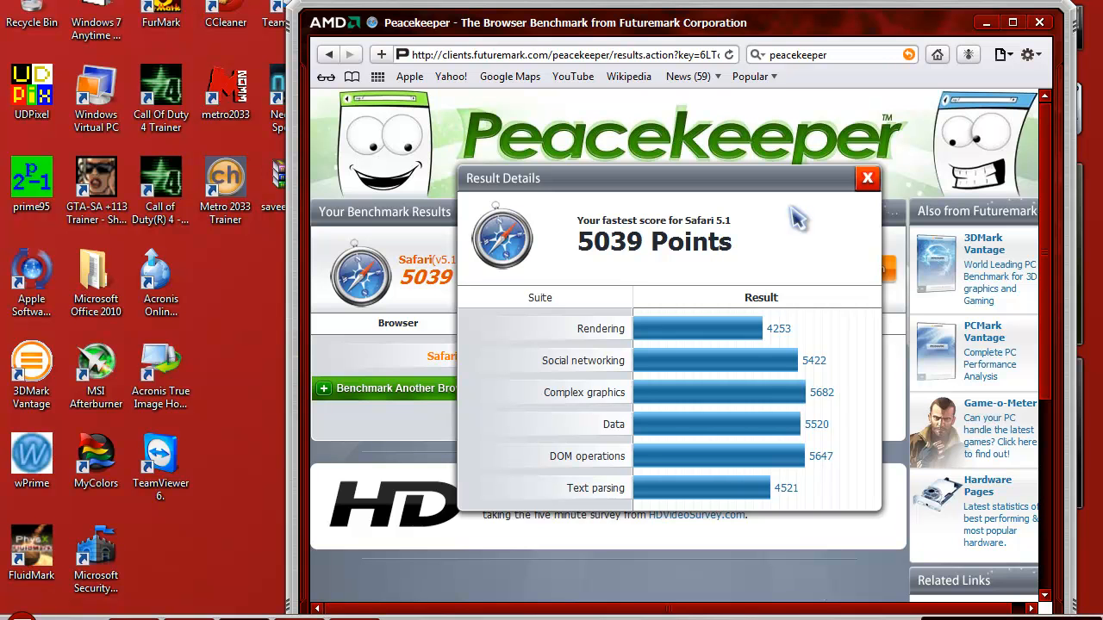
pyautogui.moveTo(813, 217)
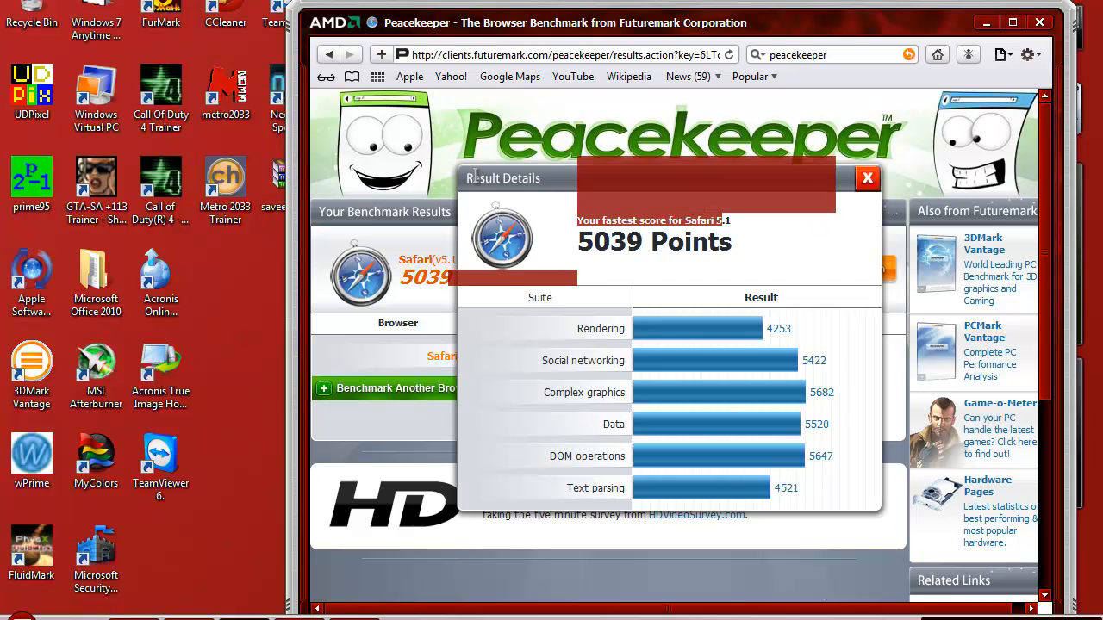
pyautogui.click(868, 178)
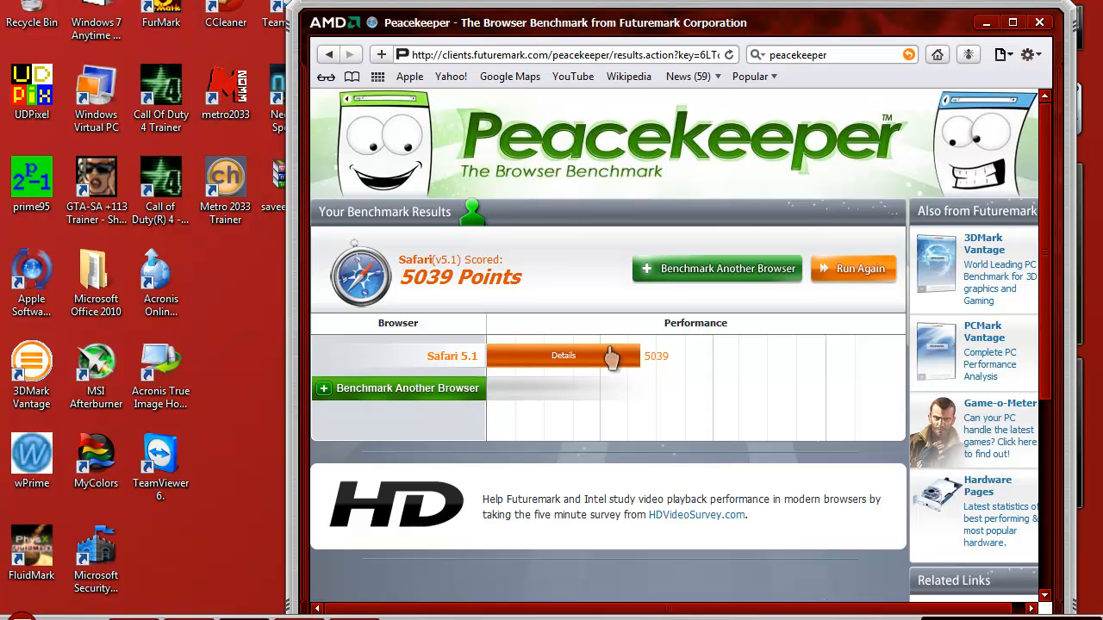
pyautogui.moveTo(606, 223)
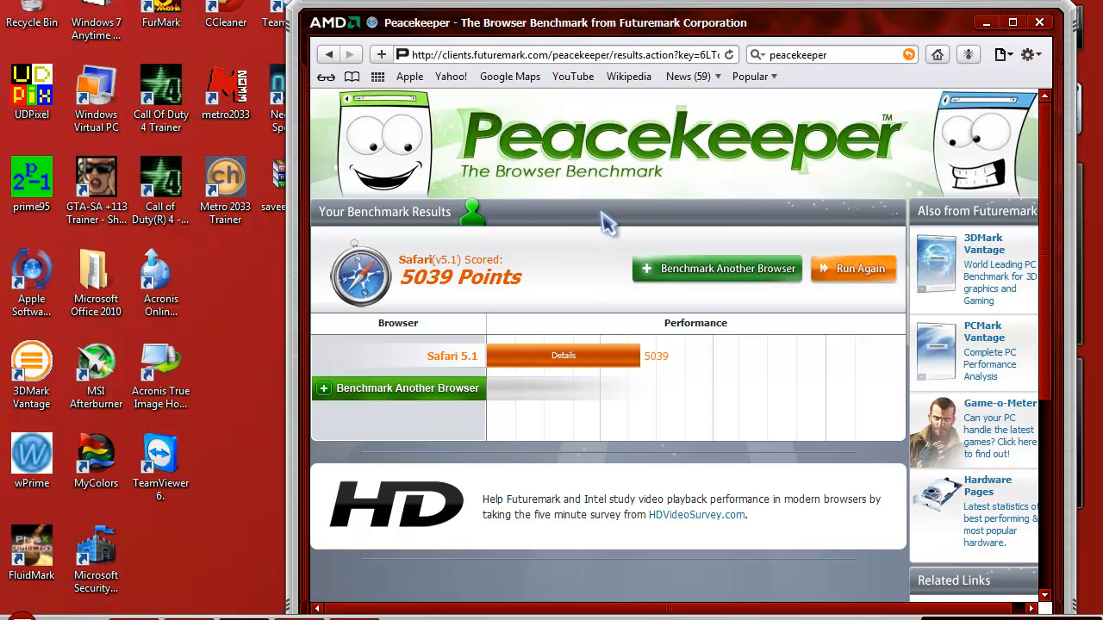
pyautogui.moveTo(825, 42)
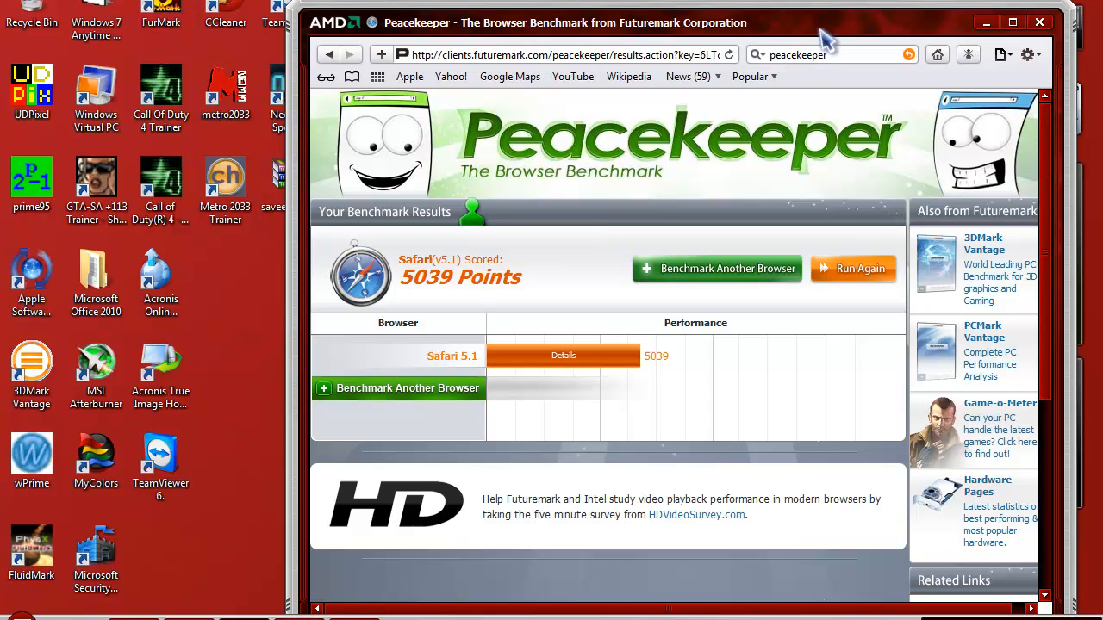
pyautogui.moveTo(836, 55)
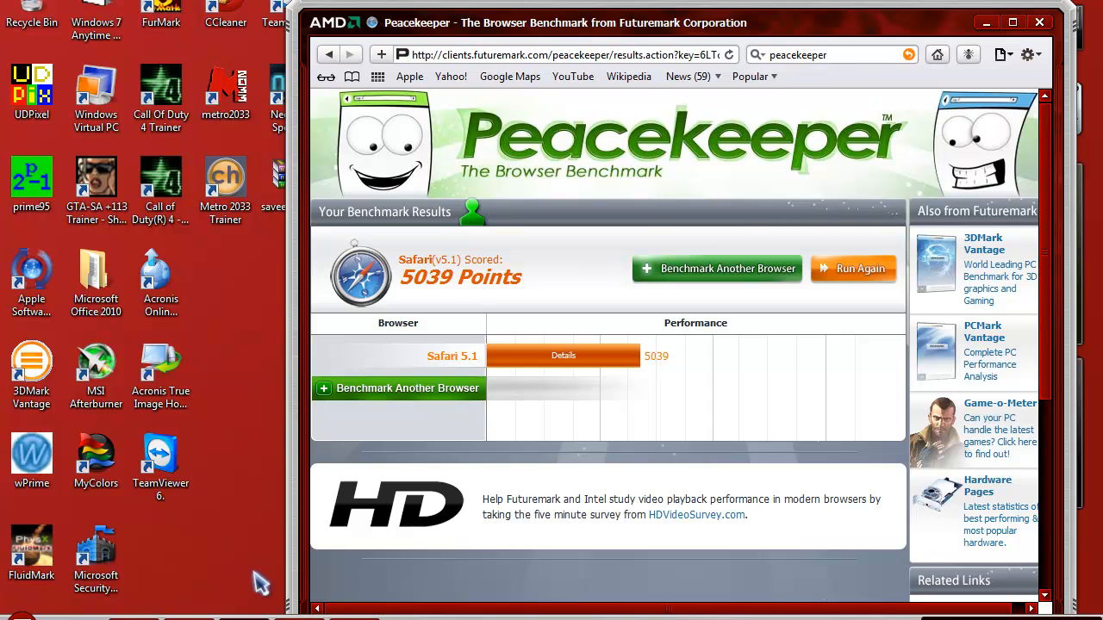
pyautogui.moveTo(427, 483)
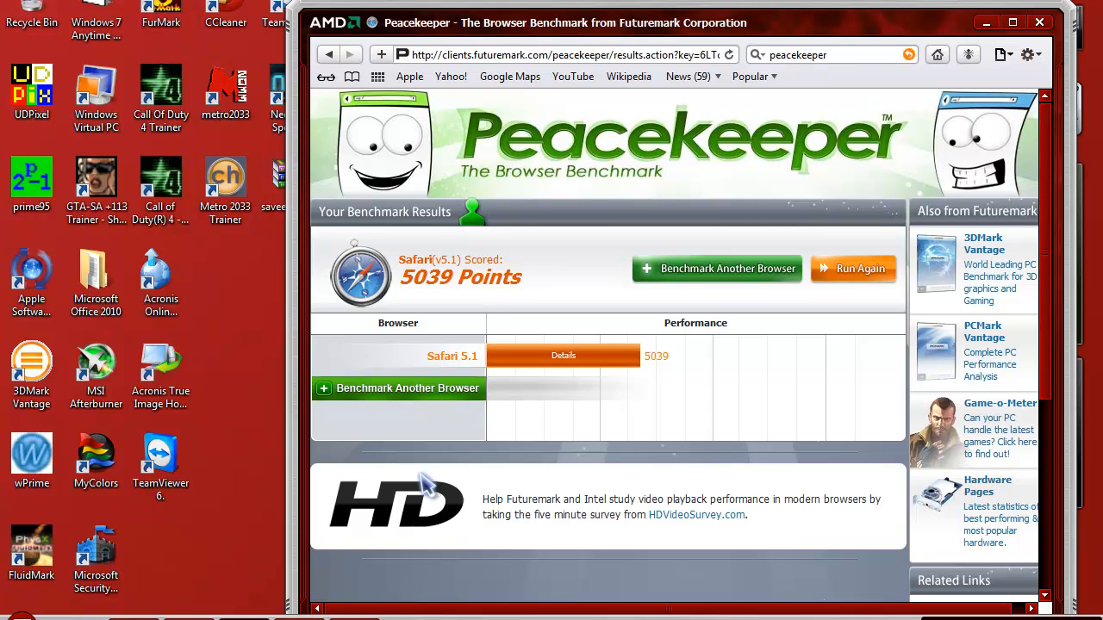
pyautogui.moveTo(428, 486)
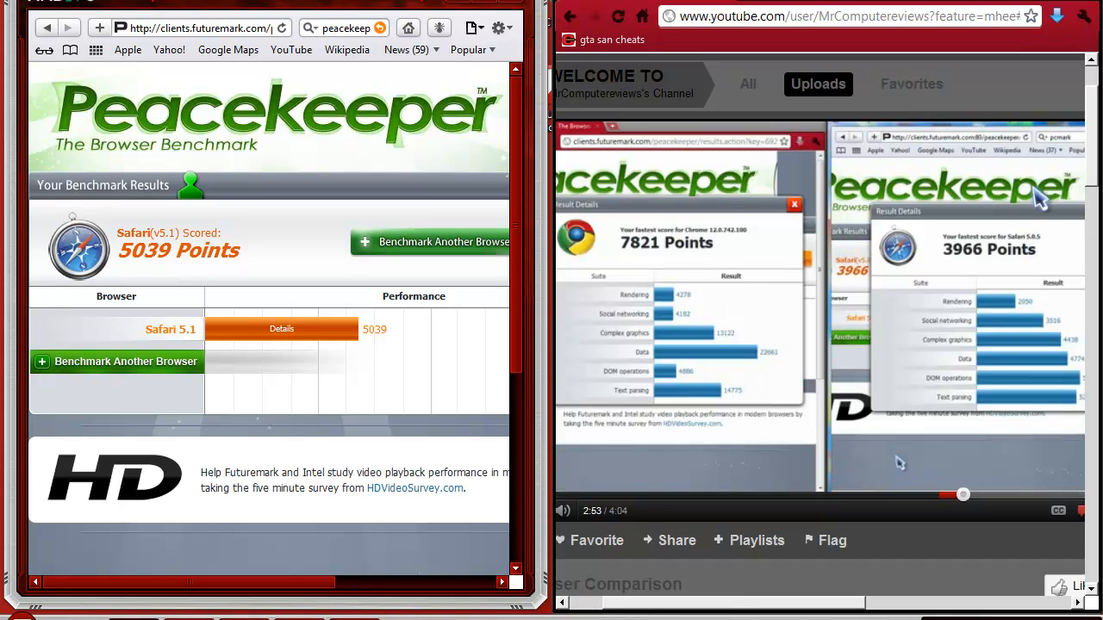
pyautogui.moveTo(991, 250)
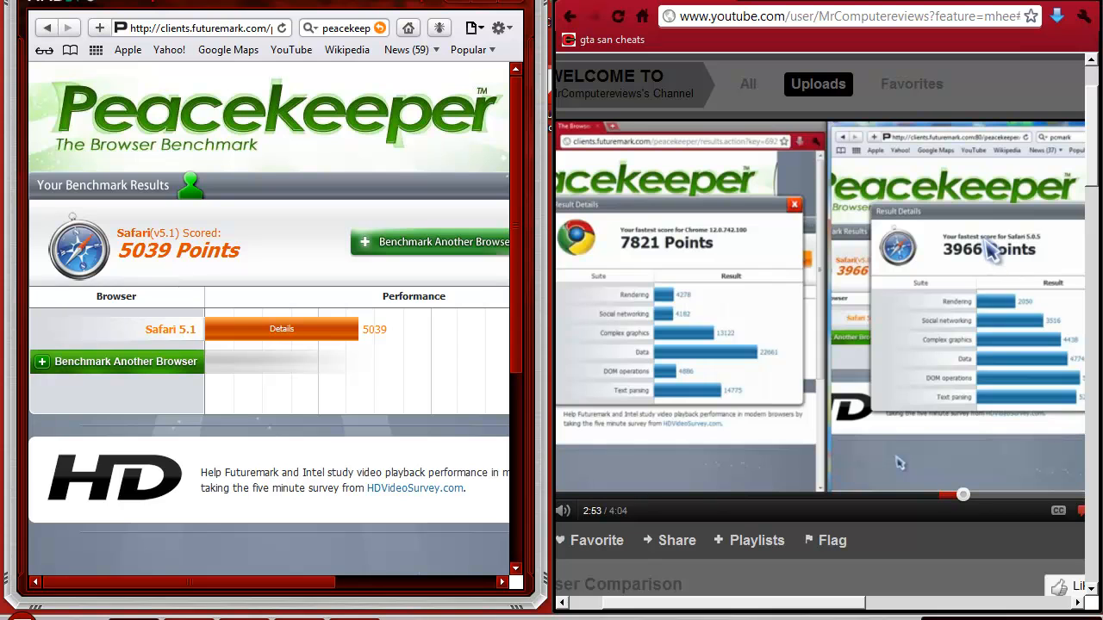
pyautogui.moveTo(155, 282)
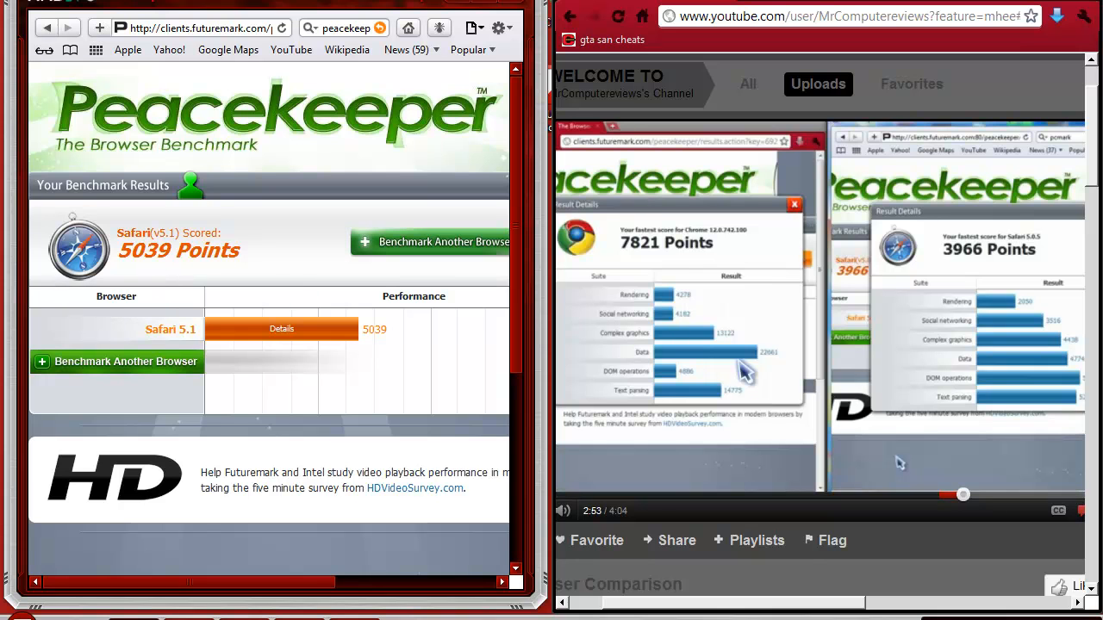
pyautogui.moveTo(669, 319)
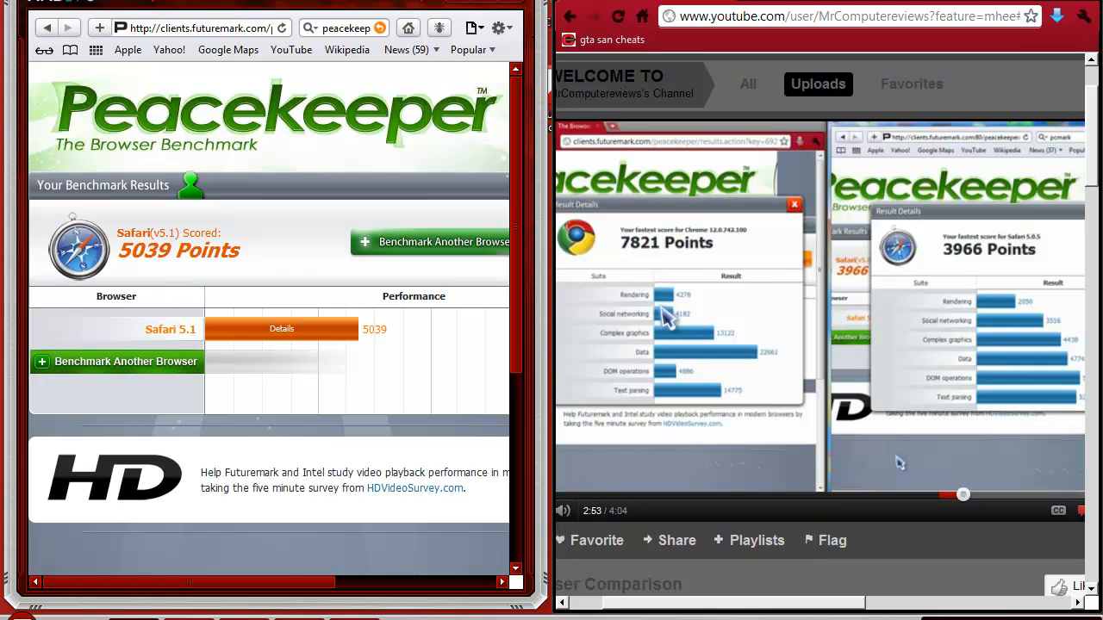
pyautogui.moveTo(675, 324)
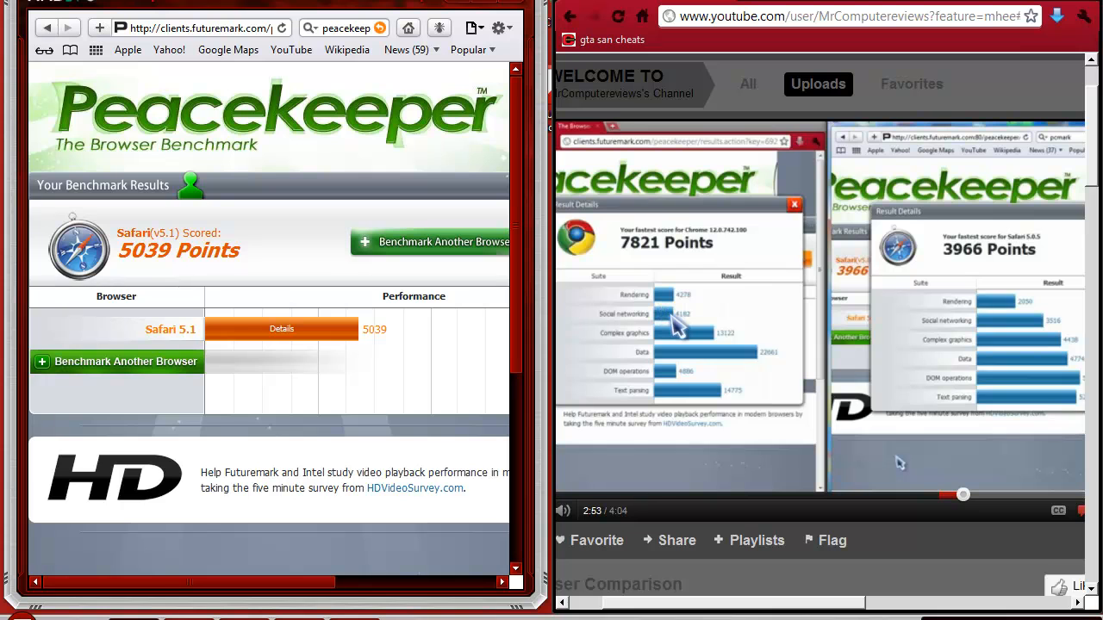
pyautogui.moveTo(731, 357)
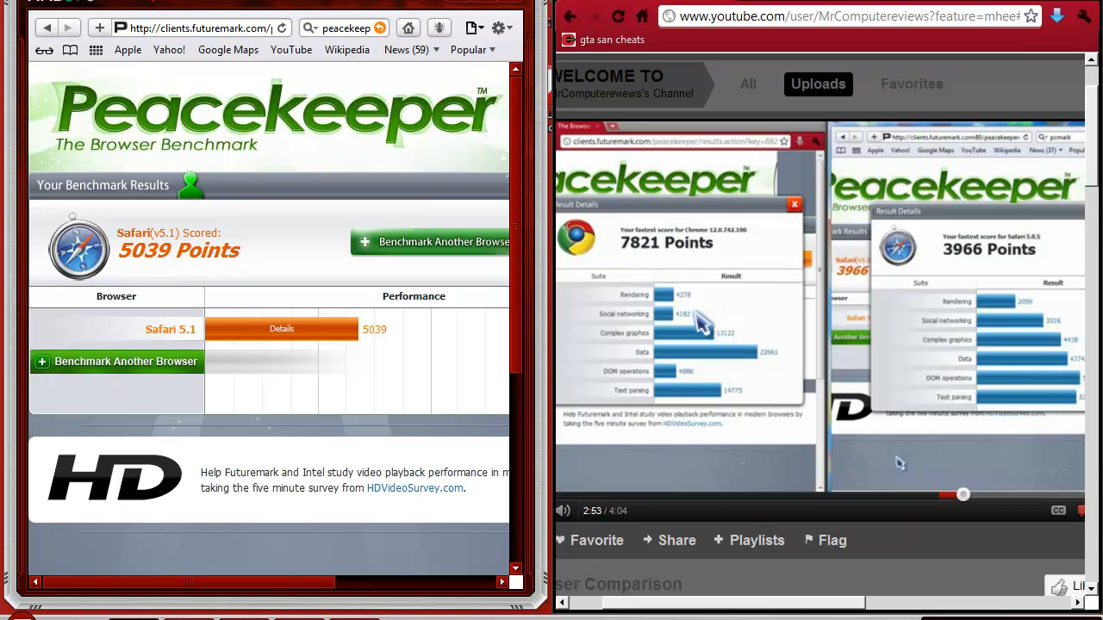
pyautogui.moveTo(766, 362)
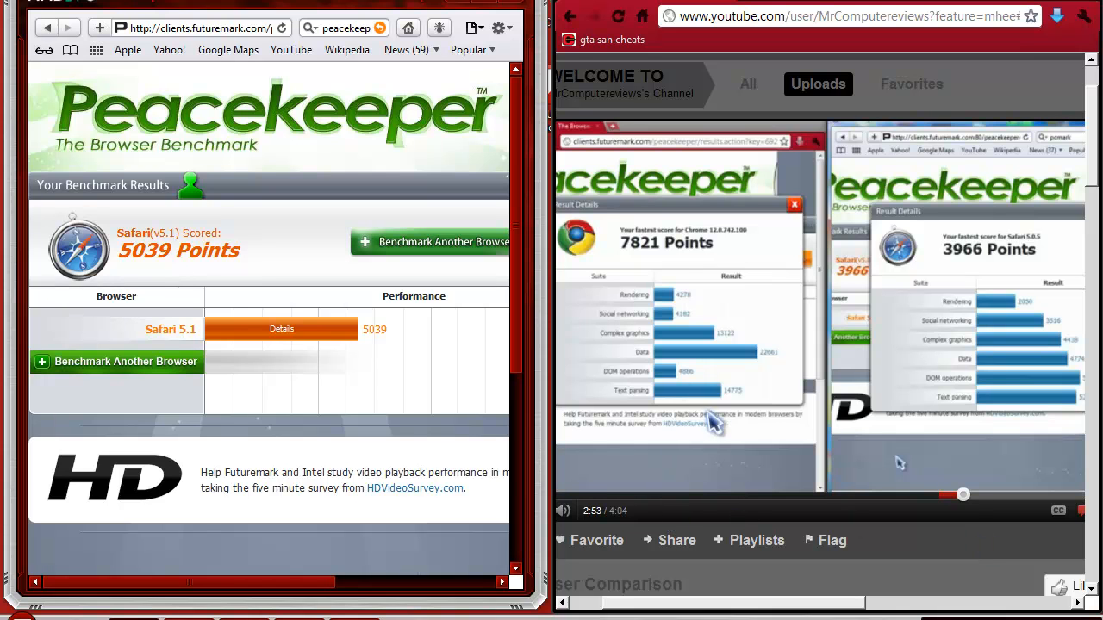
pyautogui.moveTo(672, 376)
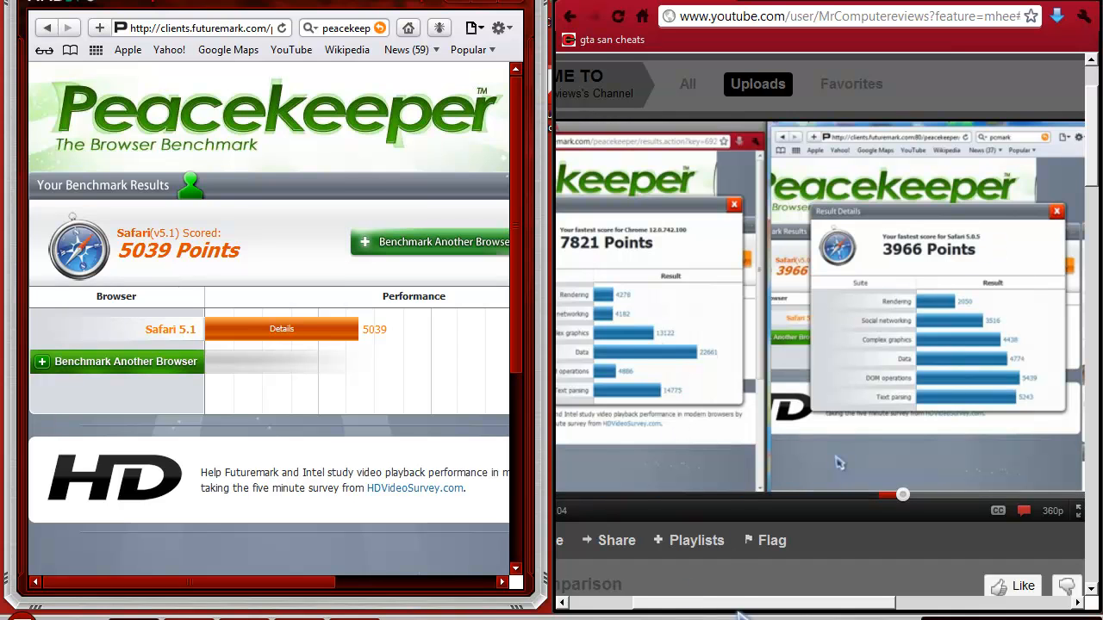
pyautogui.moveTo(705, 369)
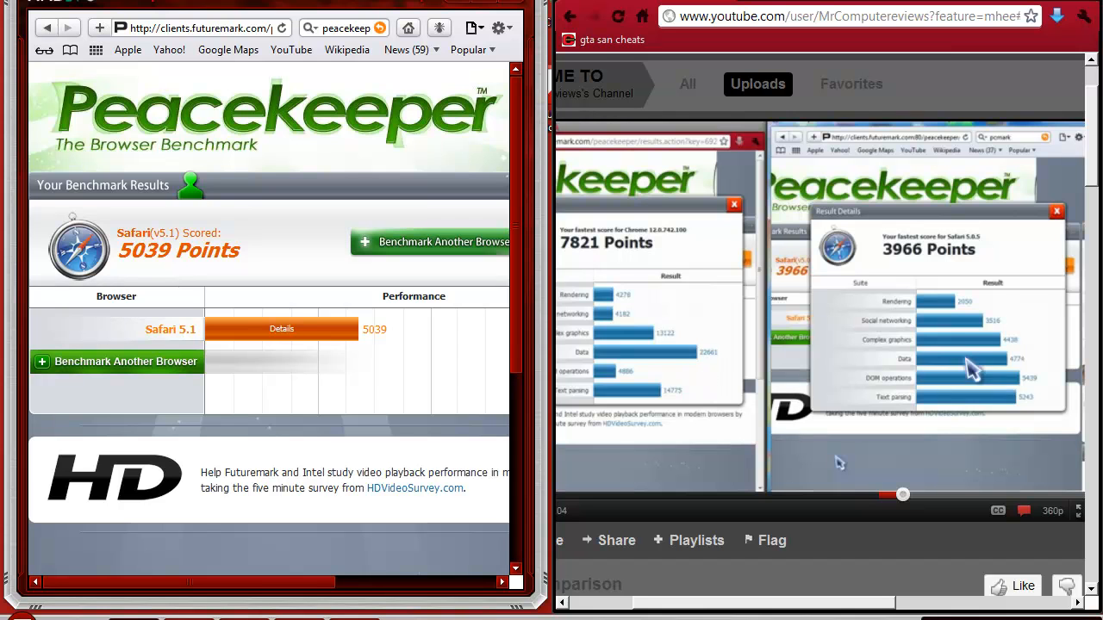
pyautogui.moveTo(716, 362)
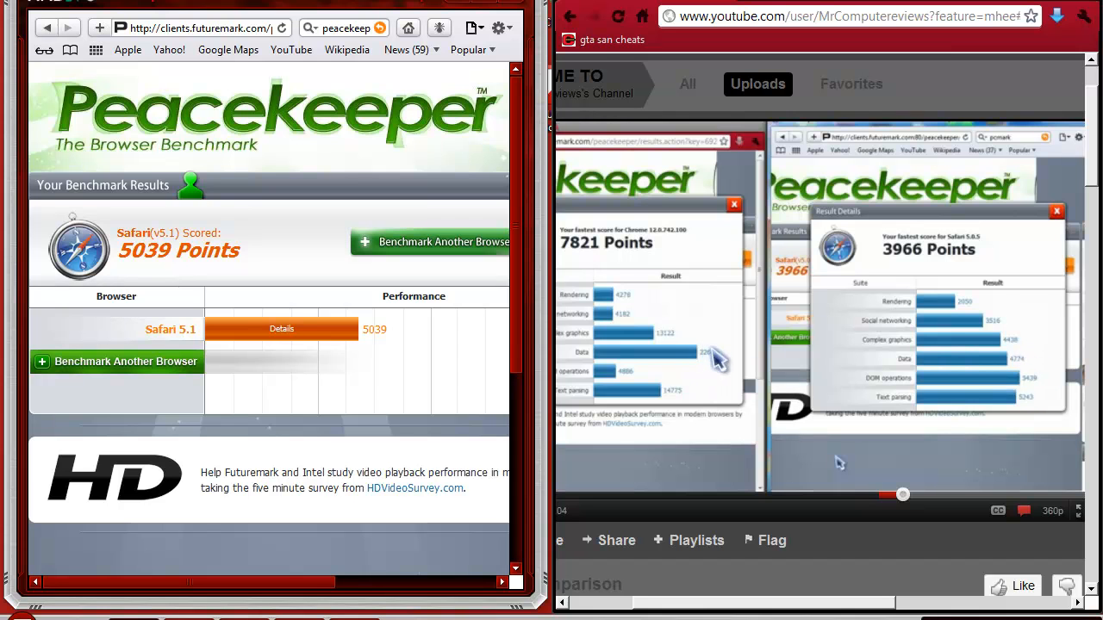
pyautogui.moveTo(672, 382)
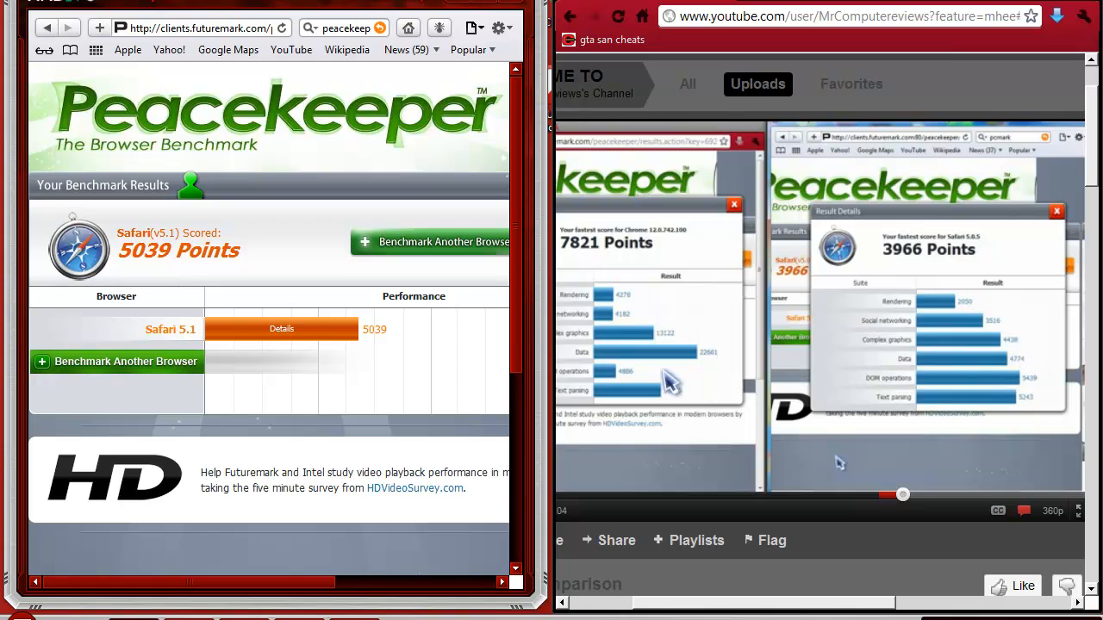
pyautogui.moveTo(310, 337)
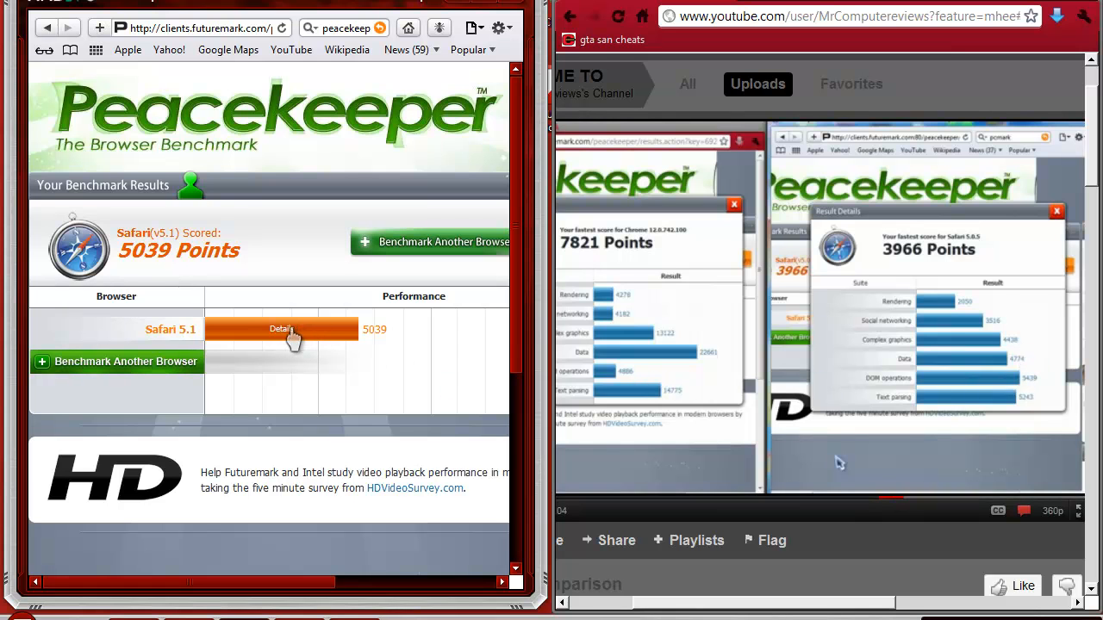
pyautogui.click(283, 329)
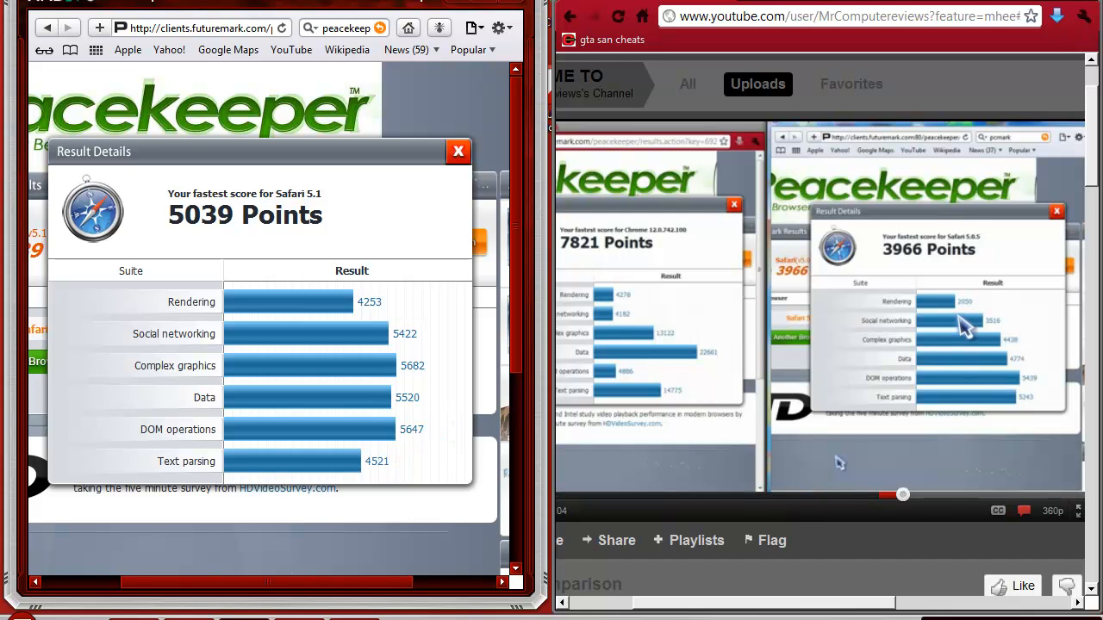
pyautogui.moveTo(327, 311)
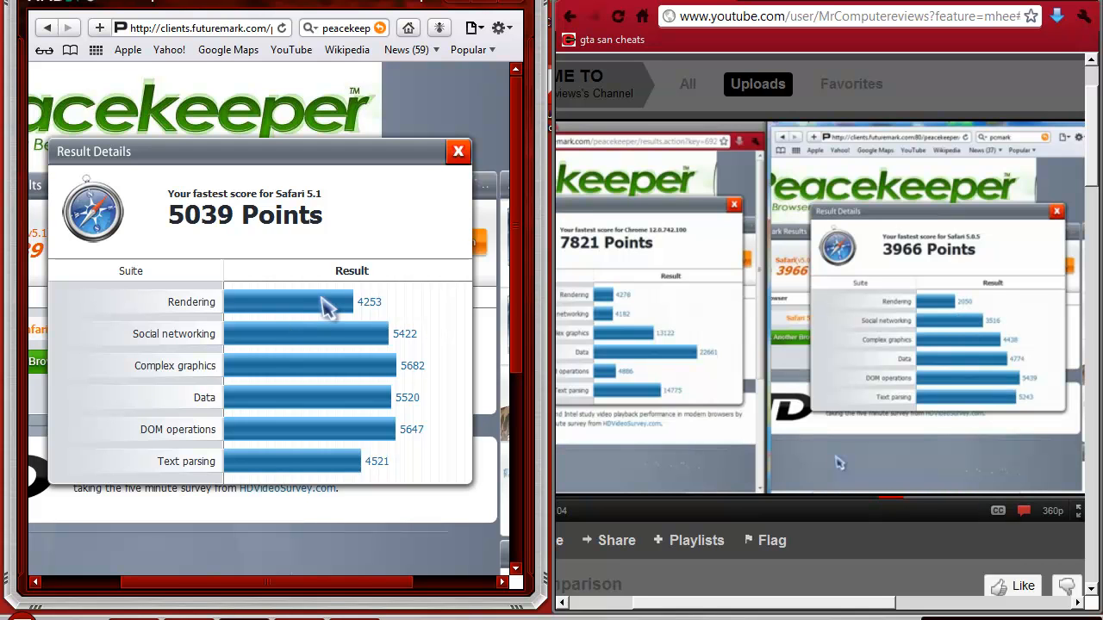
pyautogui.moveTo(405, 336)
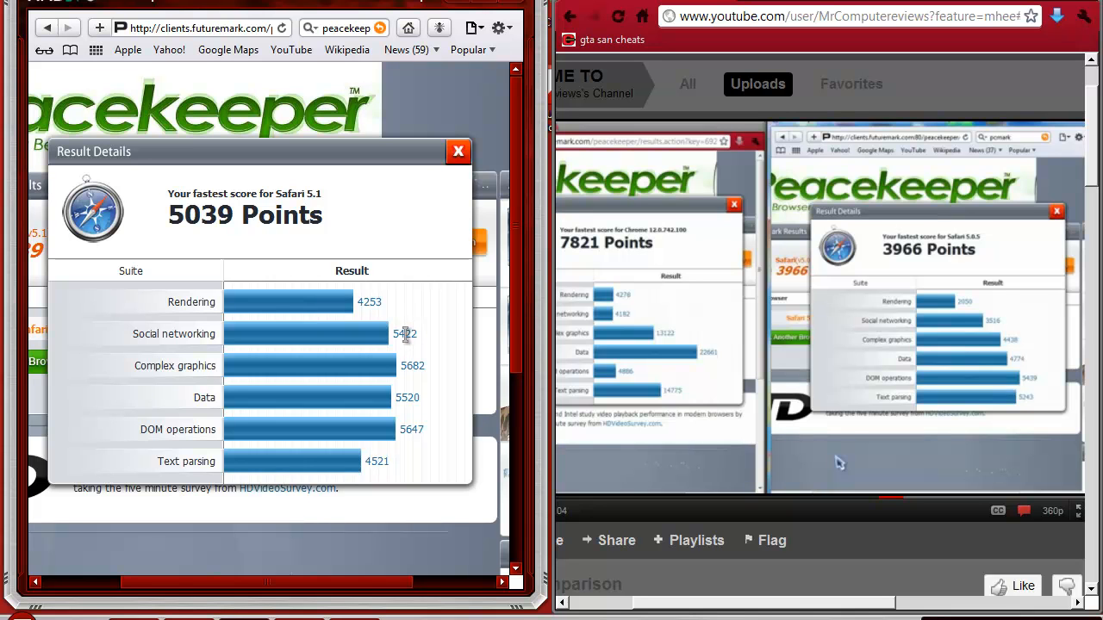
pyautogui.moveTo(423, 262)
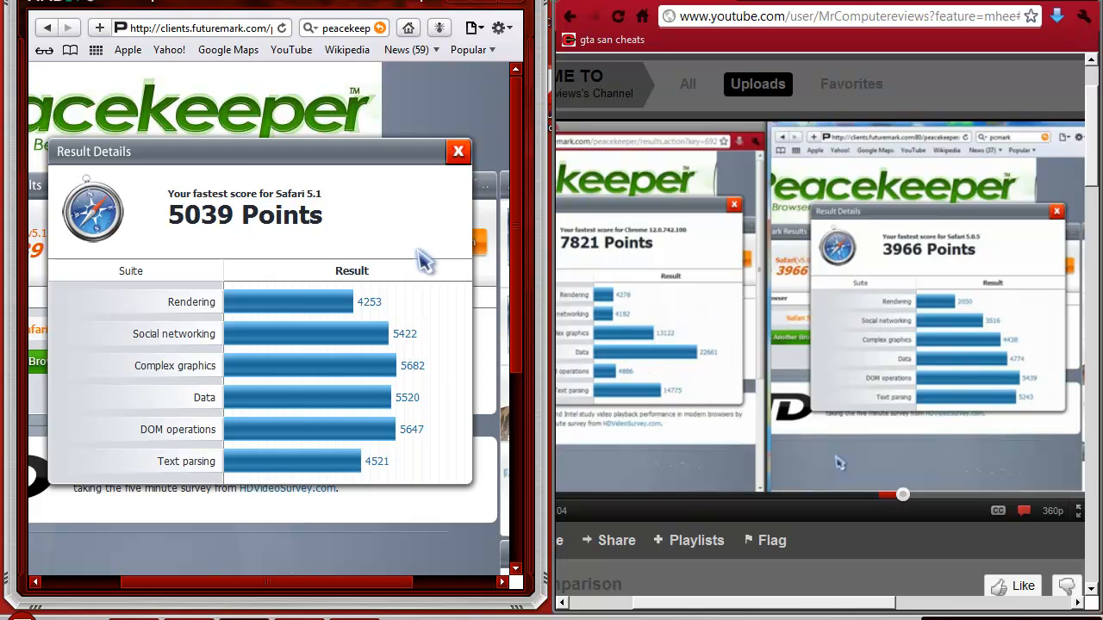
pyautogui.moveTo(782, 552)
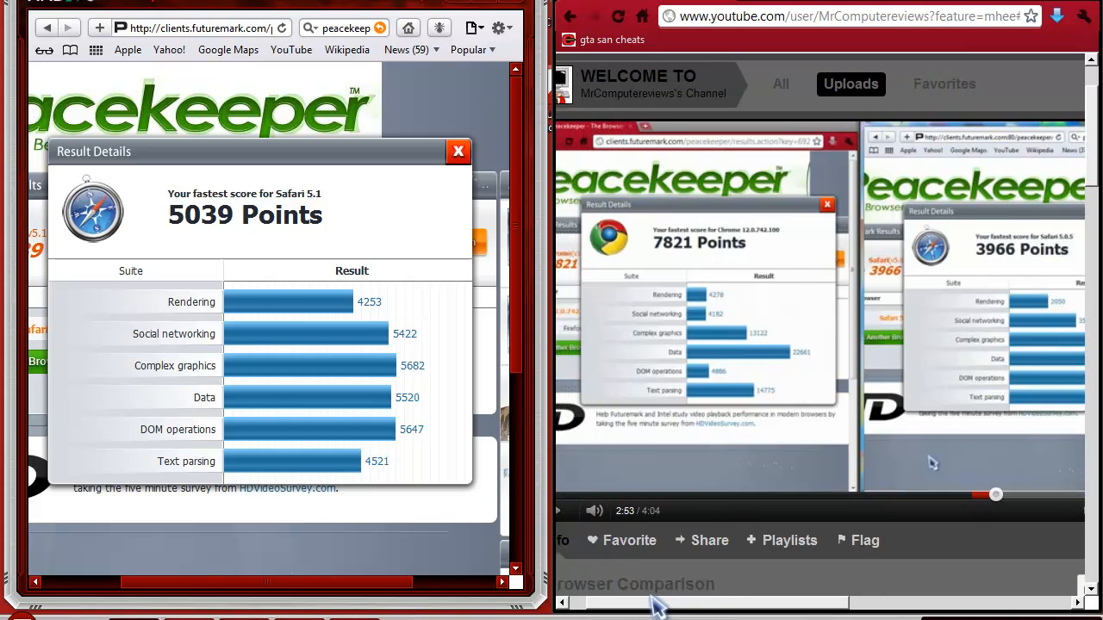
# Go to the comparison video's own watch page, then close the YouTube window
pyautogui.click(594, 510)
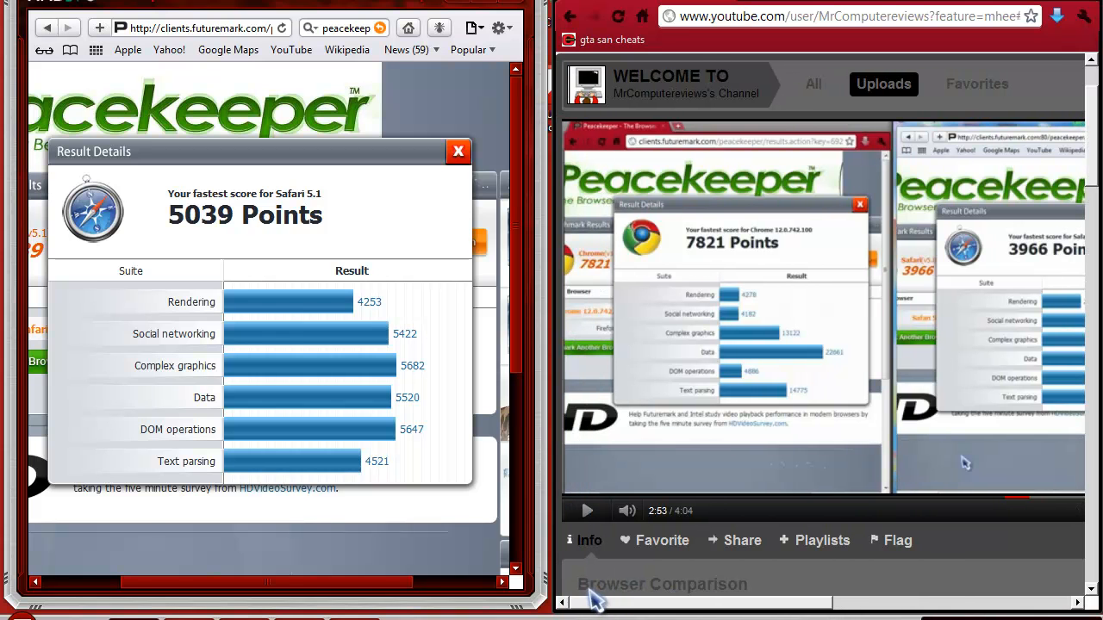
pyautogui.moveTo(594, 600)
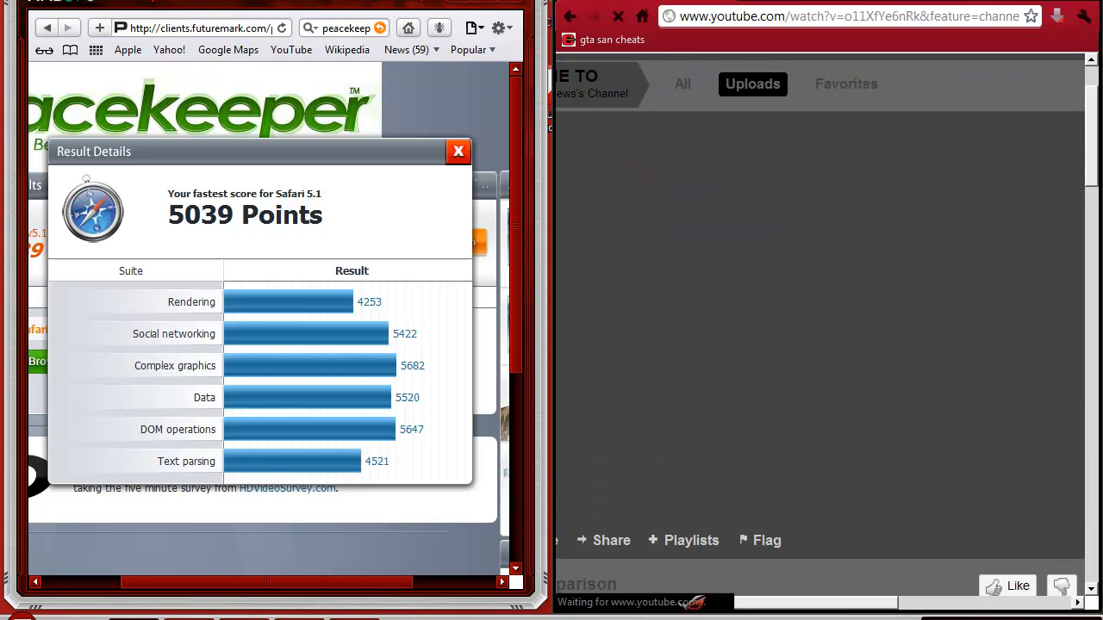
pyautogui.click(572, 17)
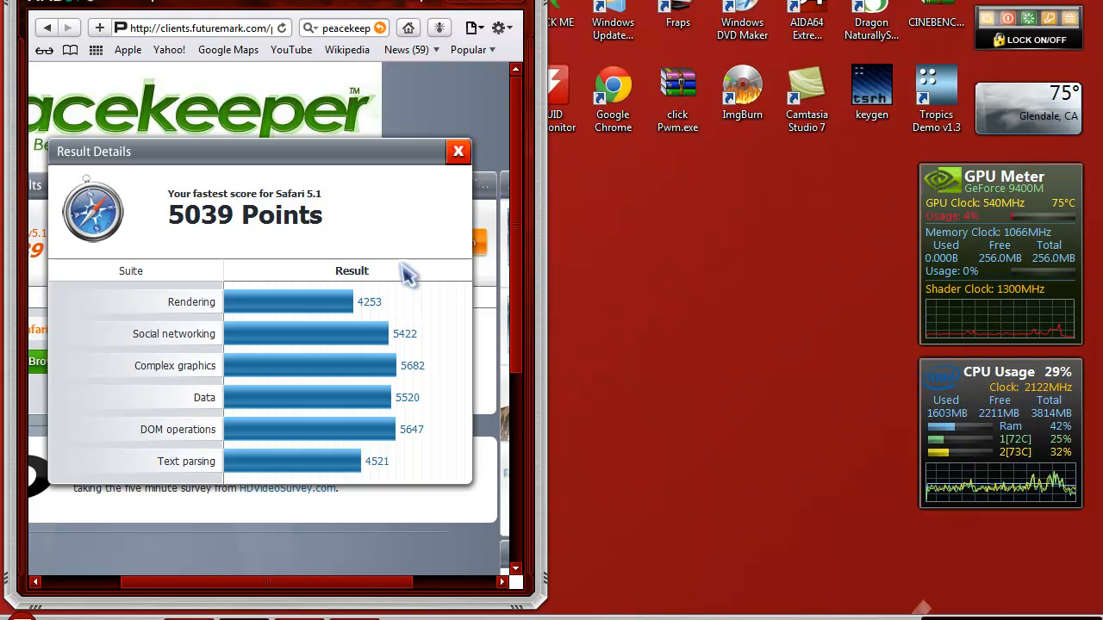
pyautogui.moveTo(504, 413)
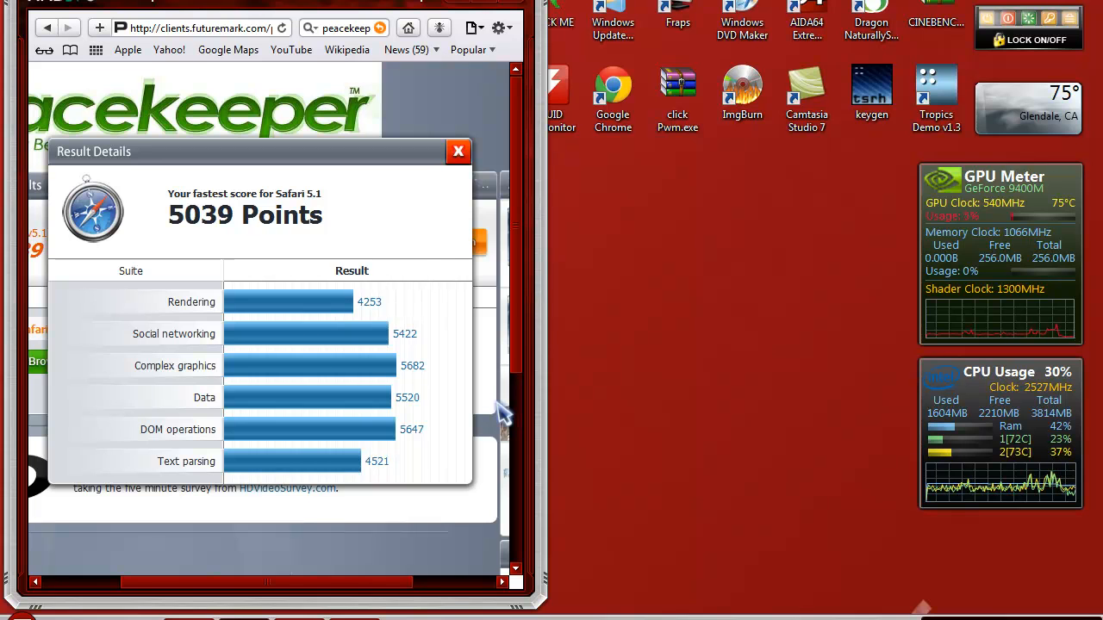
pyautogui.moveTo(395, 249)
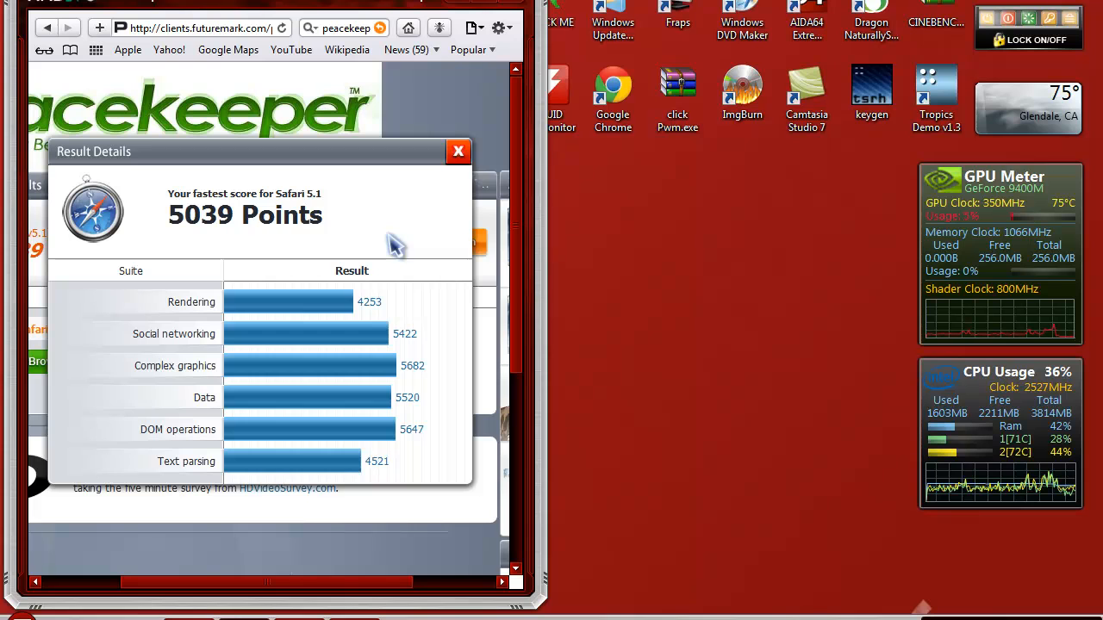
pyautogui.moveTo(458, 365)
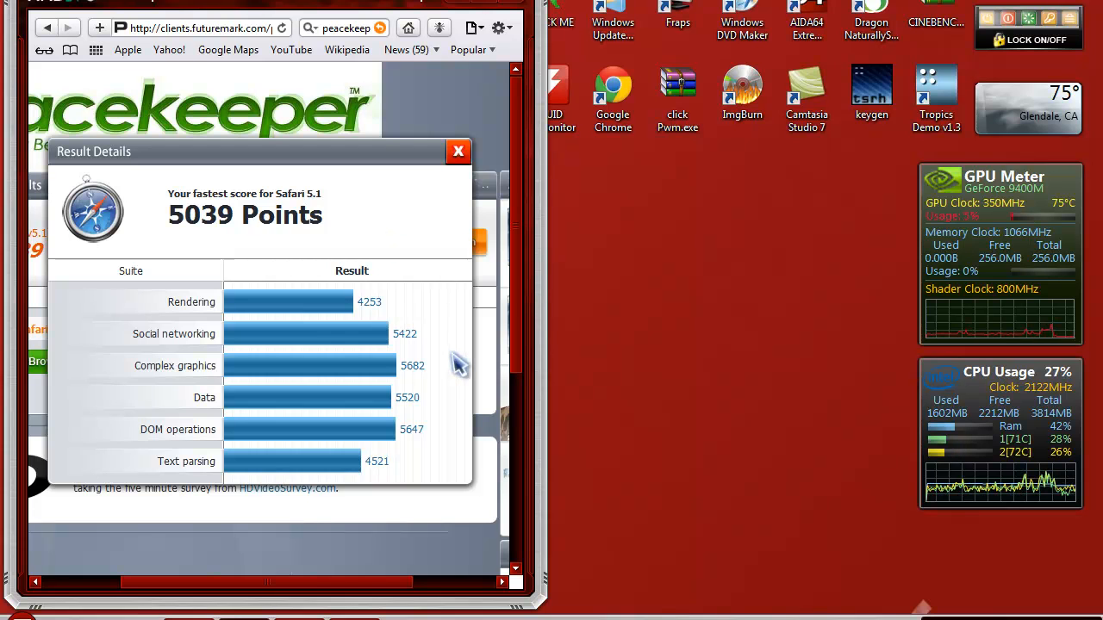